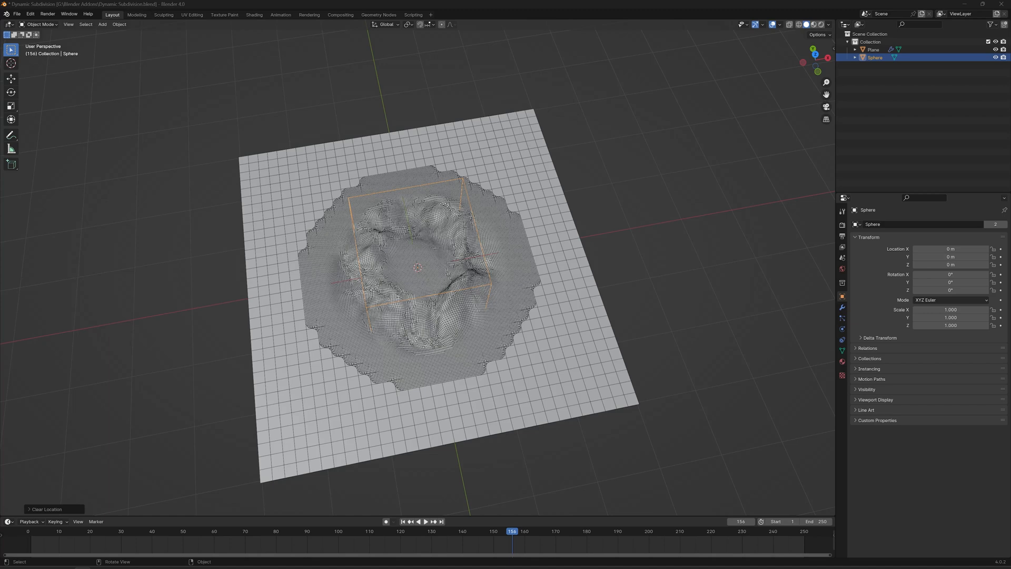
pyautogui.moveTo(490, 345)
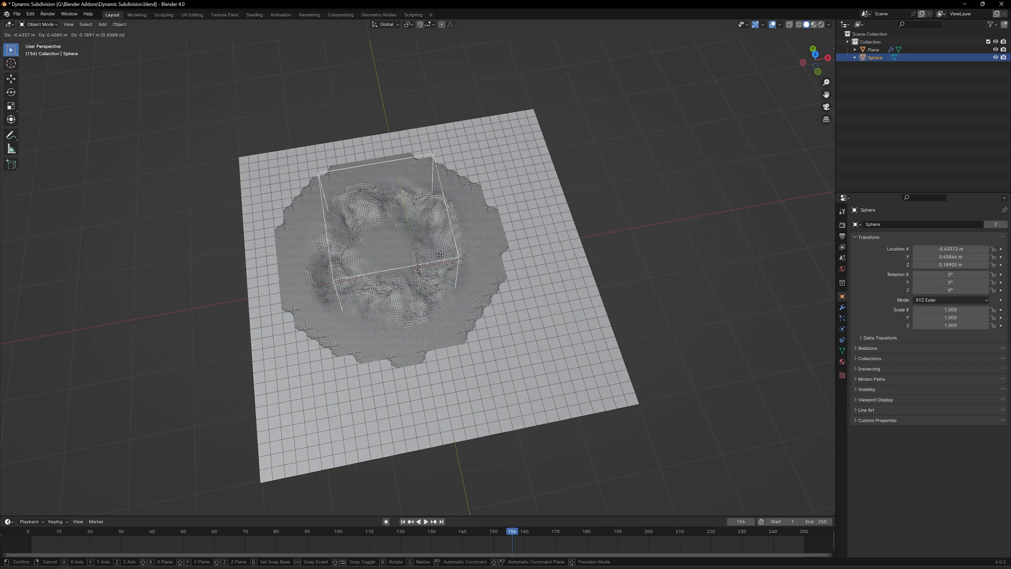
# Move the sphere to a new spot over the plane so the dense patch follows it.
pyautogui.moveTo(438, 255); pyautogui.dragTo(565, 283)
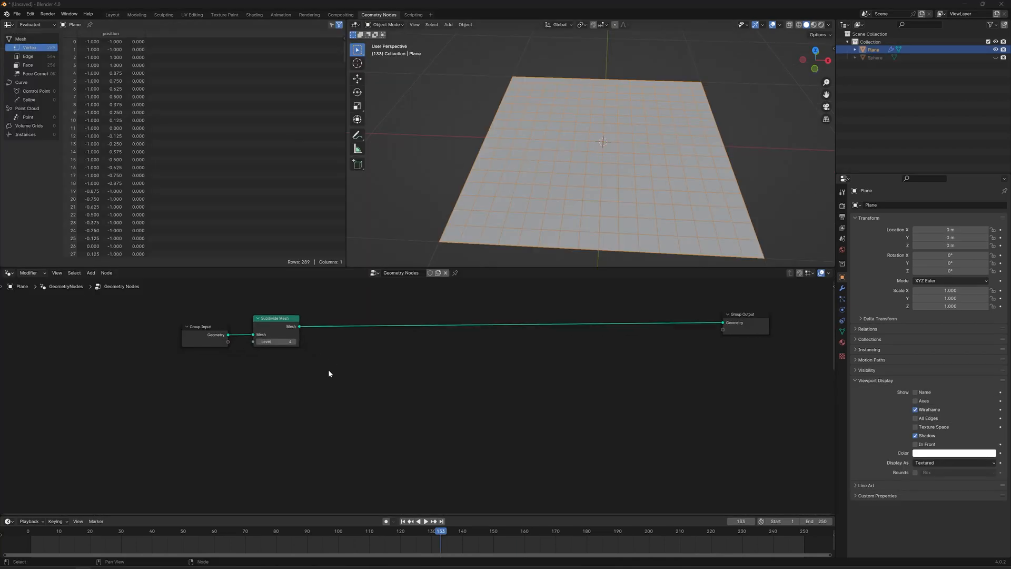
# Tilt the viewport closer over the plane to see the subdivided grid.
pyautogui.moveTo(329, 373); pyautogui.dragTo(301, 430)
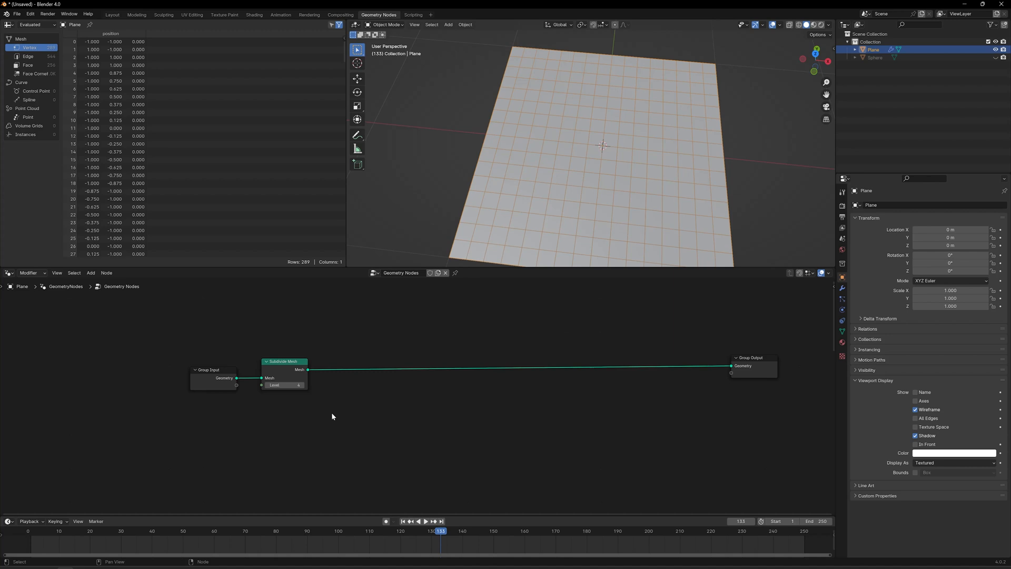
pyautogui.moveTo(321, 386)
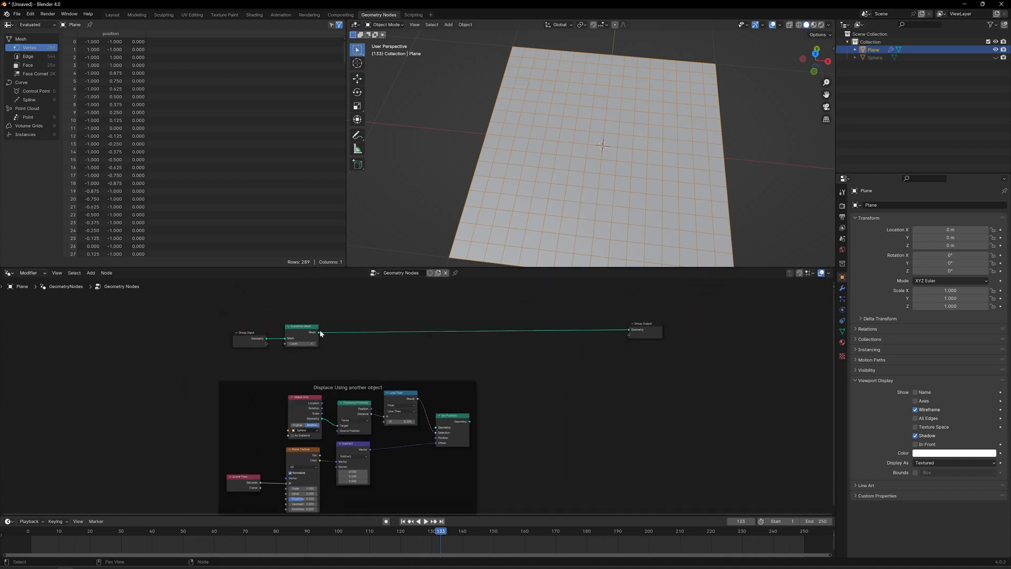
# Wire the subdivided plane into Set Position and on into the displacement chain.
pyautogui.moveTo(460, 422); pyautogui.dragTo(291, 338)
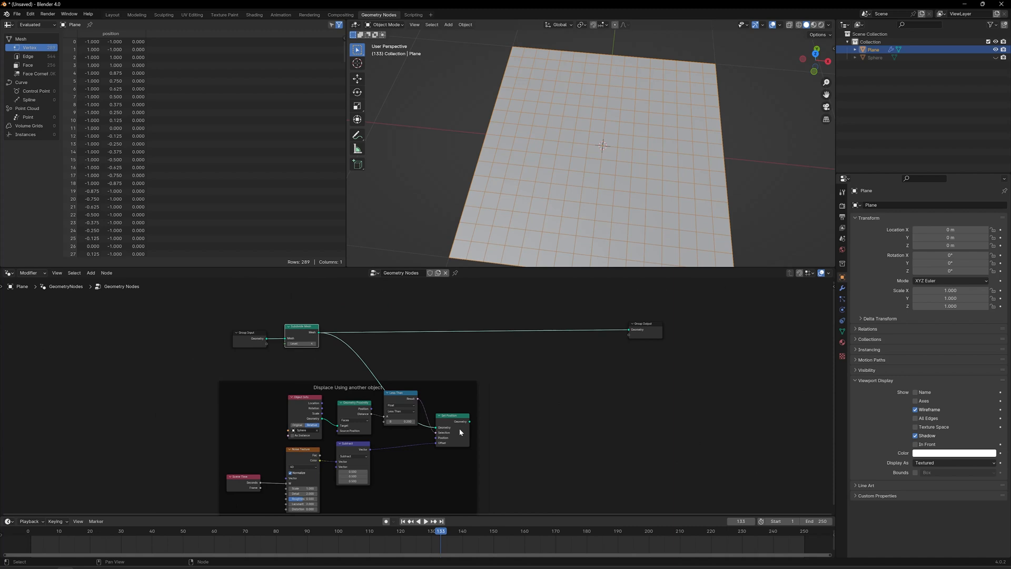
pyautogui.moveTo(469, 422); pyautogui.dragTo(630, 329)
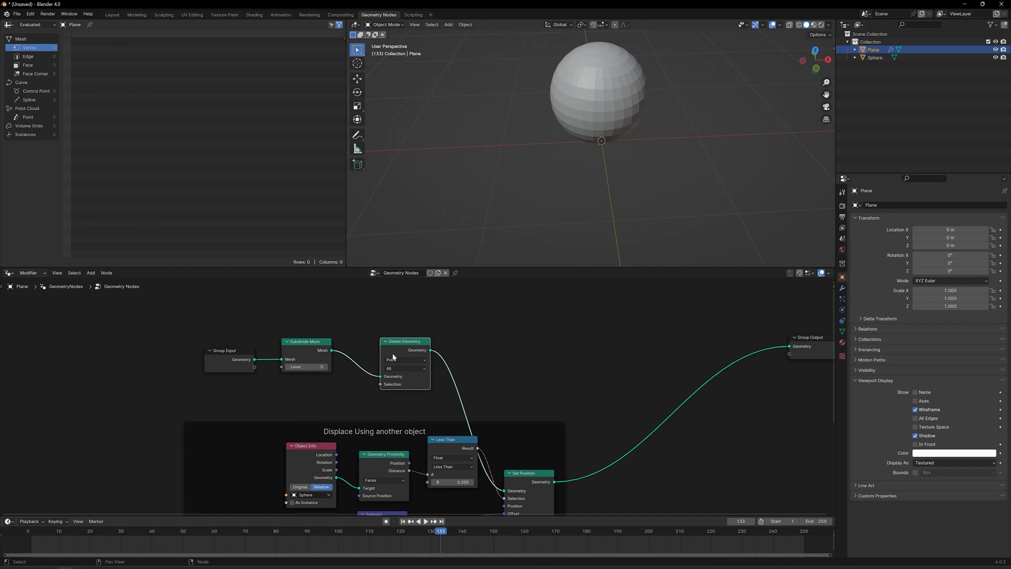
pyautogui.click(404, 359)
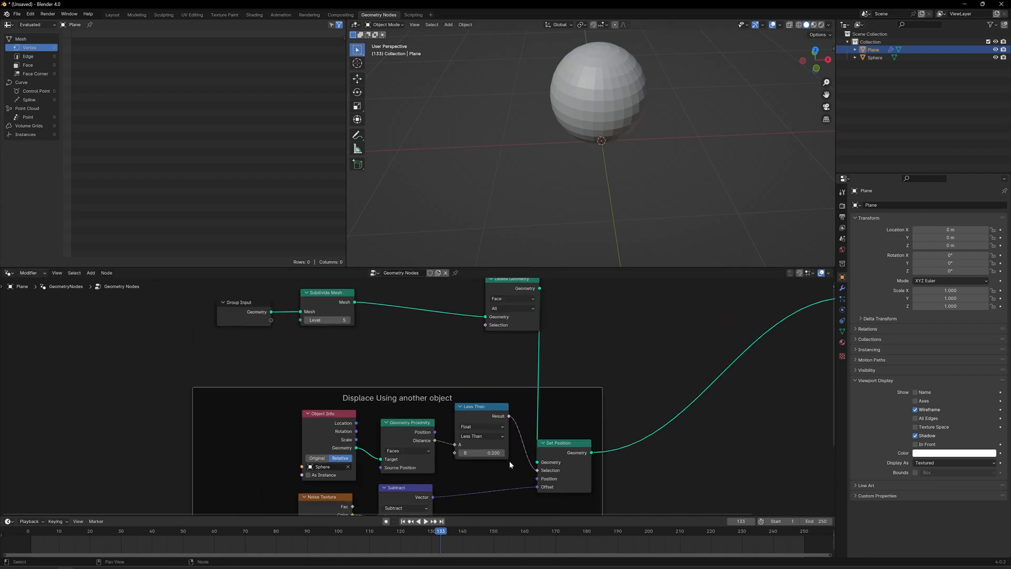
pyautogui.moveTo(452, 342)
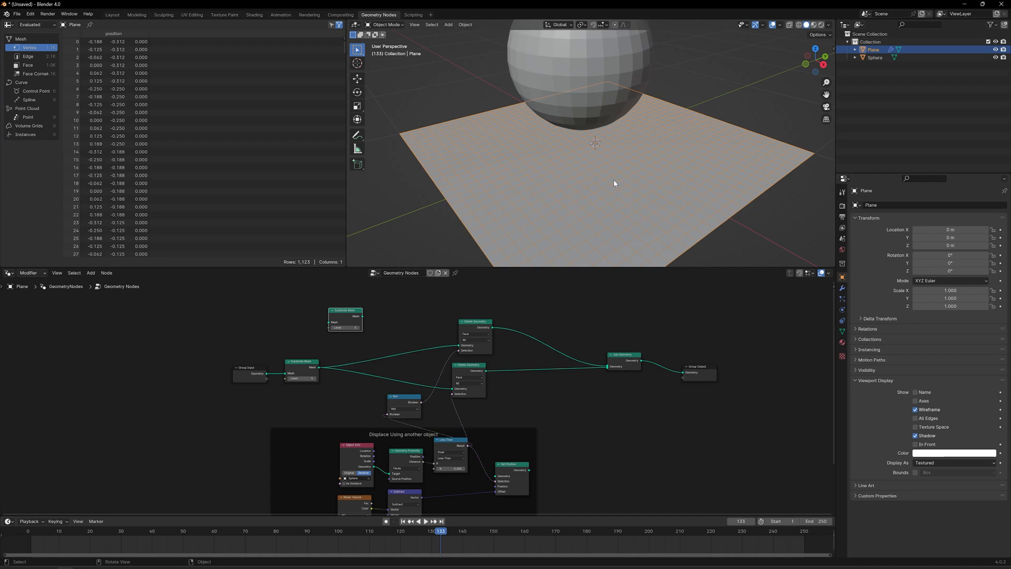
pyautogui.moveTo(425, 353)
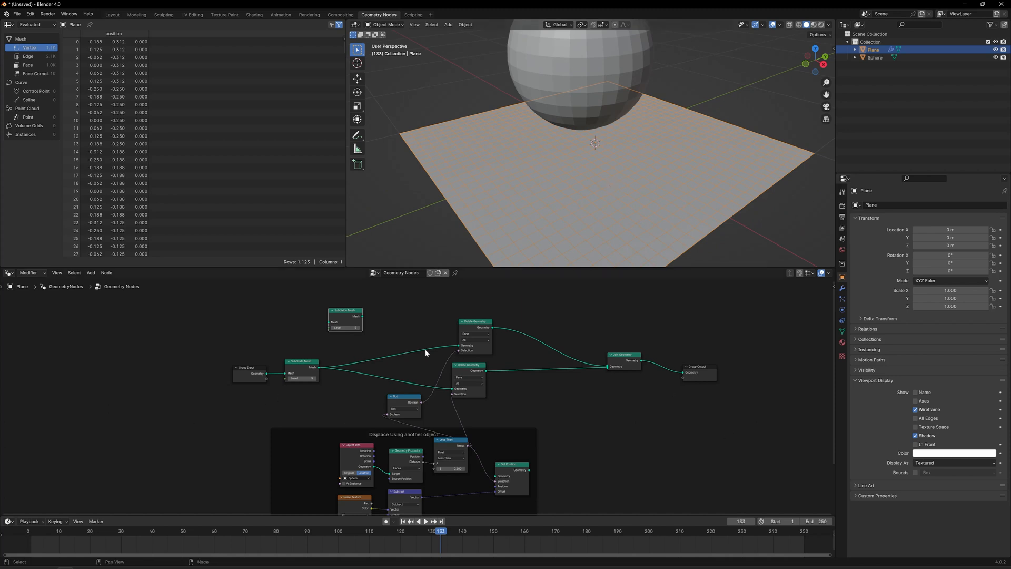
pyautogui.moveTo(530, 406)
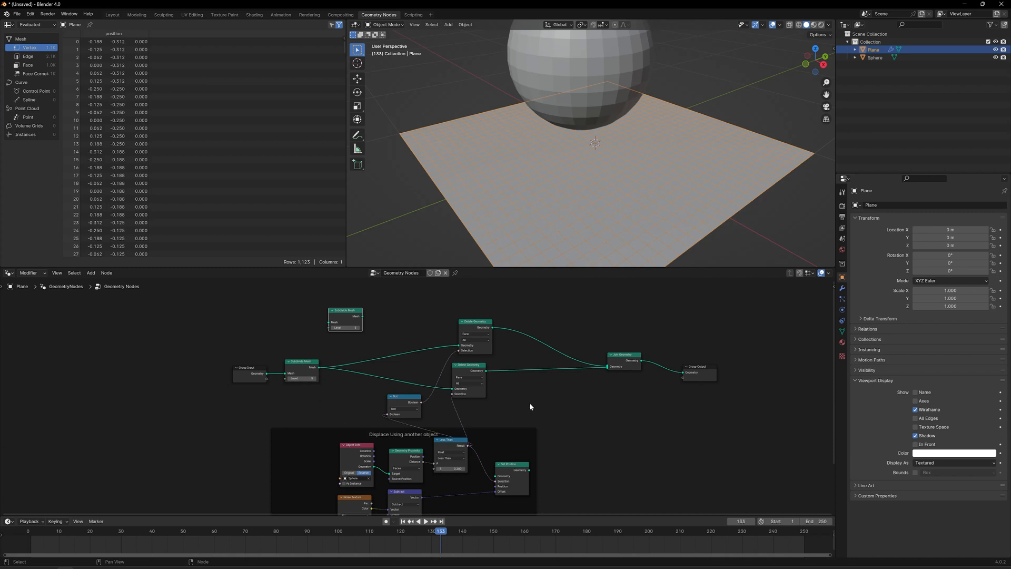
pyautogui.moveTo(358, 321)
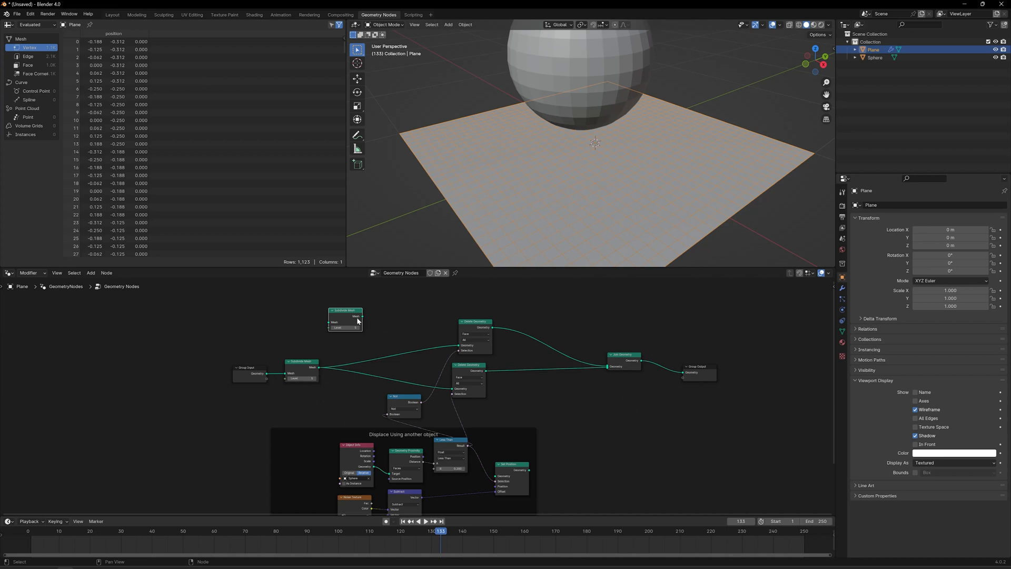
# Insert the extra Subdivide Mesh into the near-sphere branch before Join Geometry.
pyautogui.moveTo(345, 319); pyautogui.dragTo(418, 344)
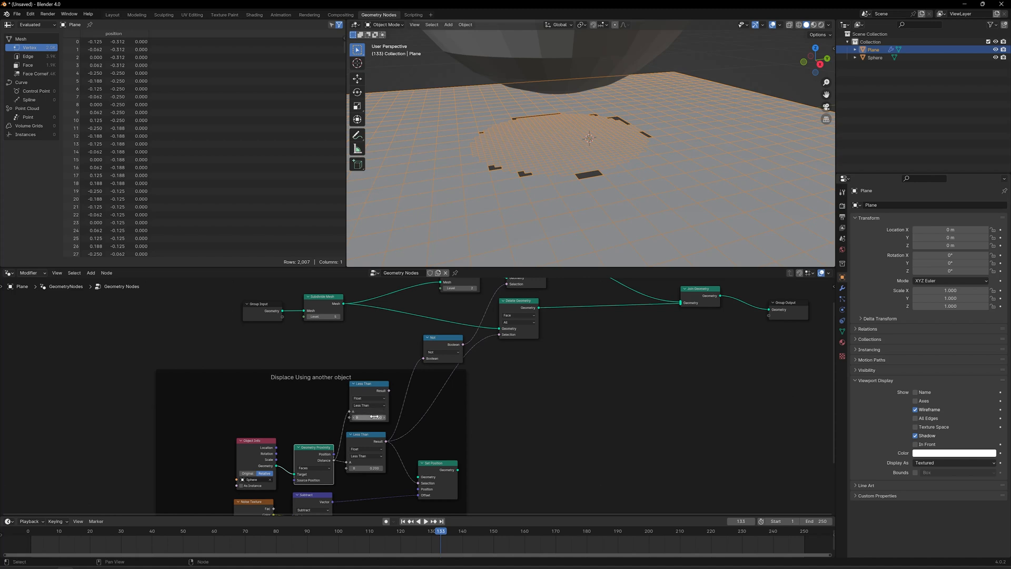
pyautogui.click(369, 417)
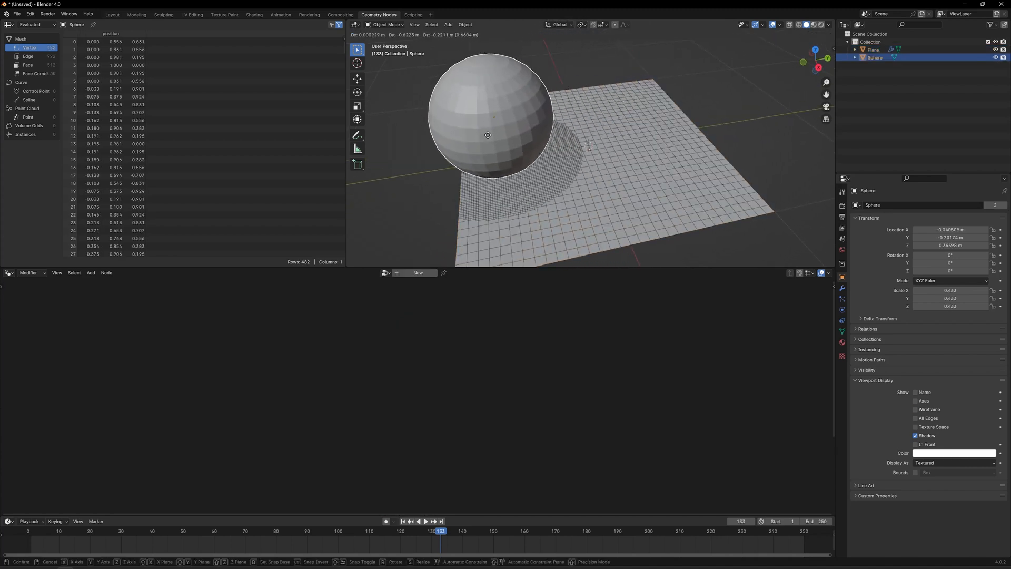
# Move the sphere to the back, centre and right corner of the plane, patch following.
pyautogui.moveTo(488, 135); pyautogui.dragTo(533, 91)
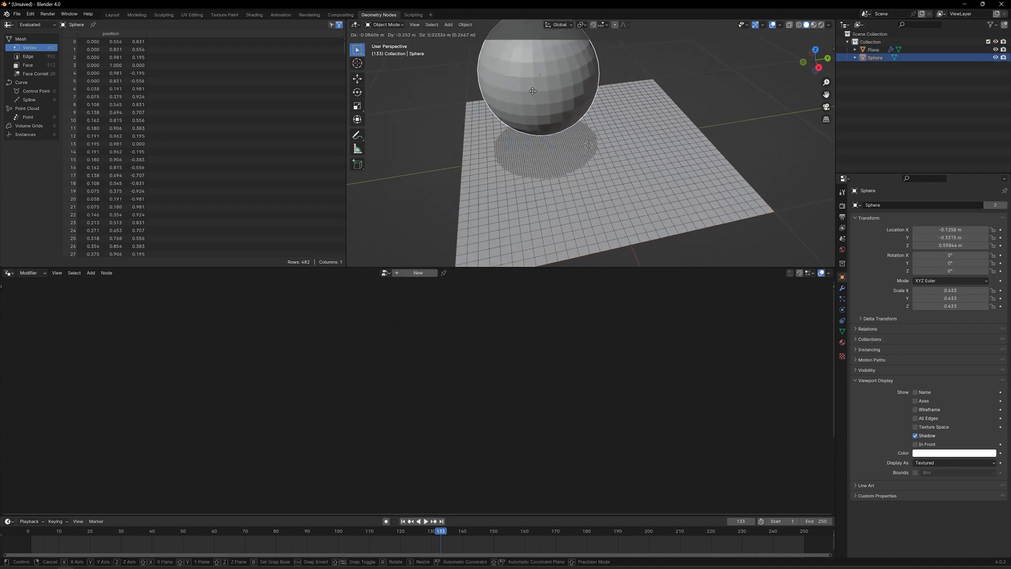
pyautogui.moveTo(533, 90); pyautogui.dragTo(722, 107)
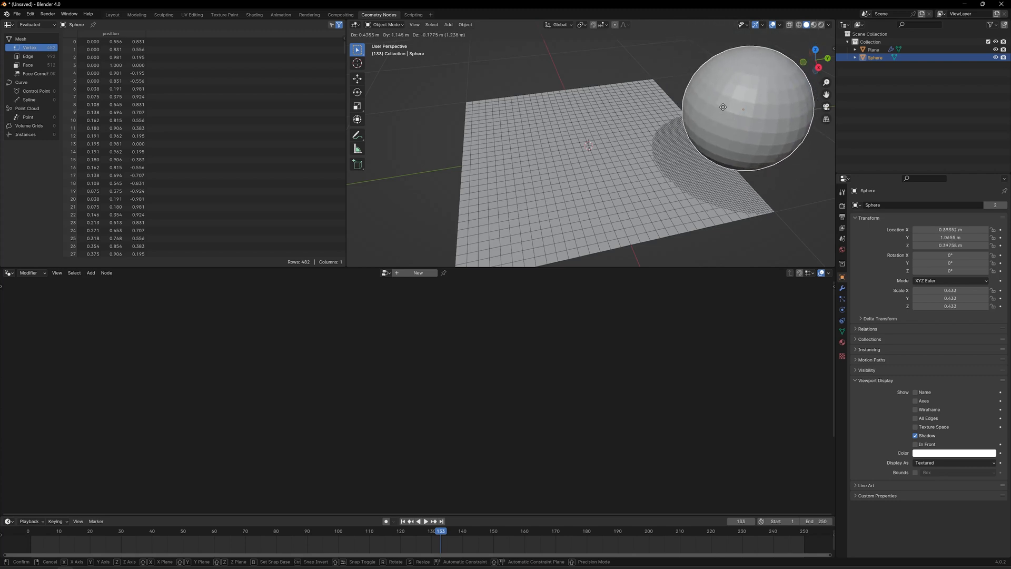
pyautogui.moveTo(722, 107); pyautogui.dragTo(588, 79)
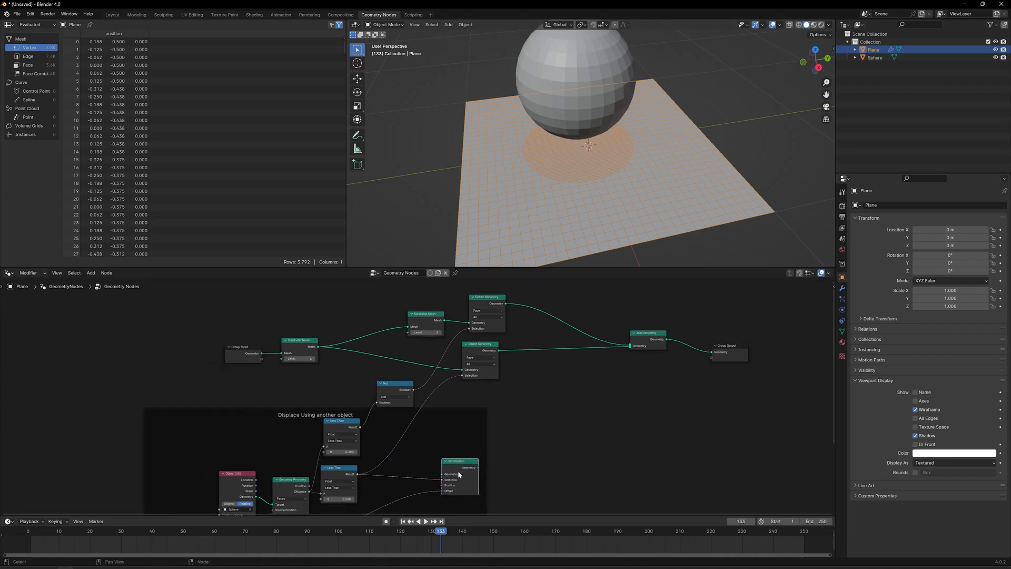
# Drag Set Position out of the displacement frame toward the joined-geometry end.
pyautogui.moveTo(459, 464); pyautogui.dragTo(616, 400)
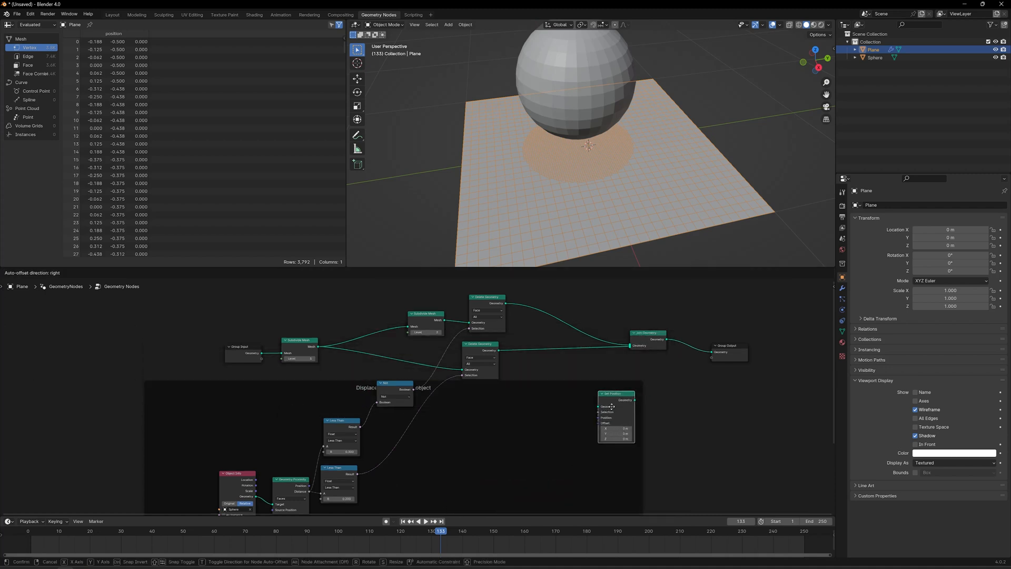